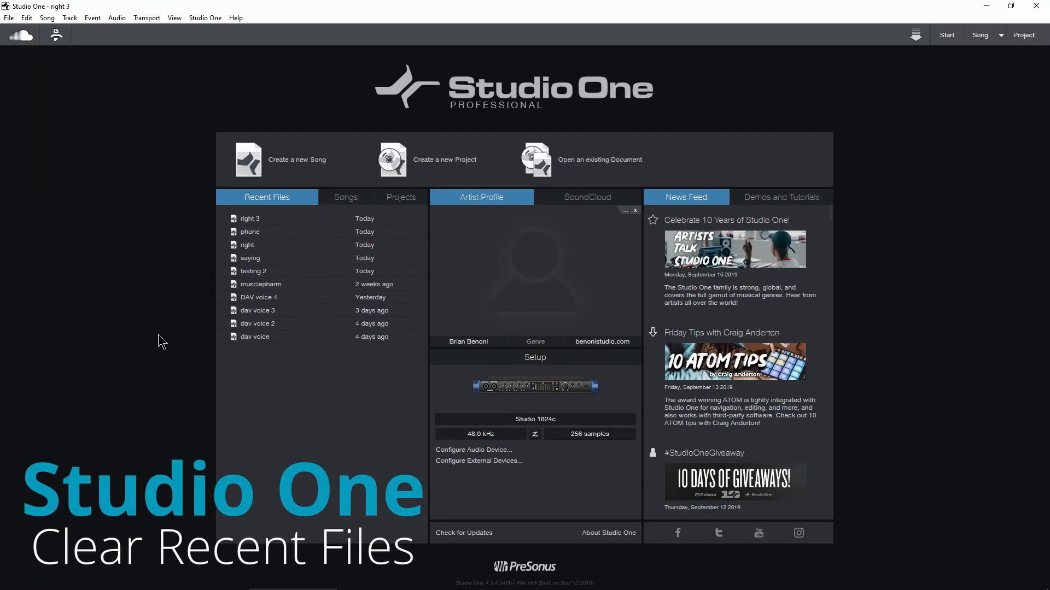
{"action": "mouse_move", "coordinate": [310, 309]}
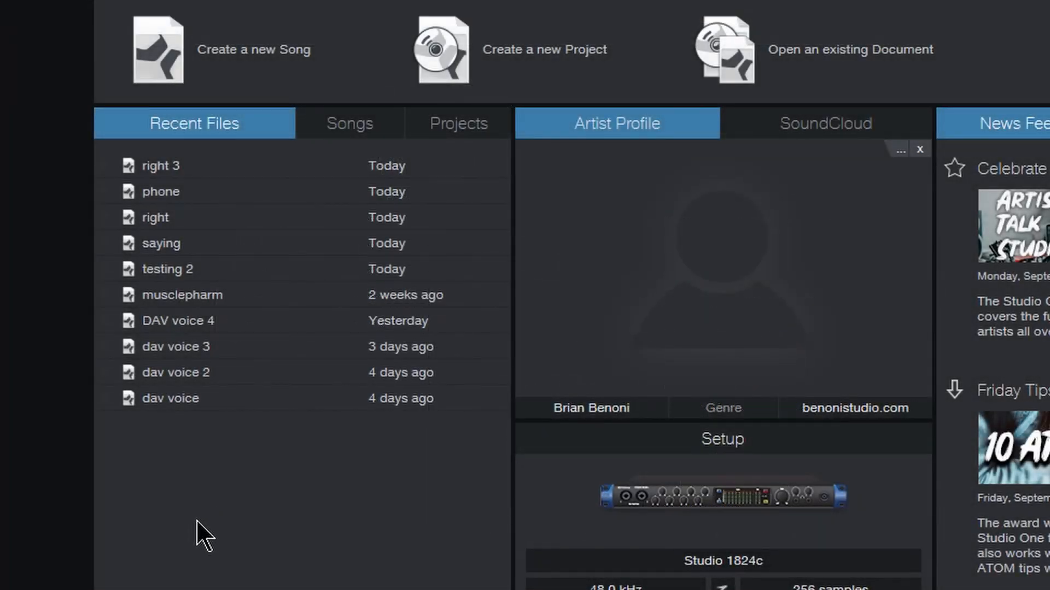
{"action": "mouse_move", "coordinate": [137, 265]}
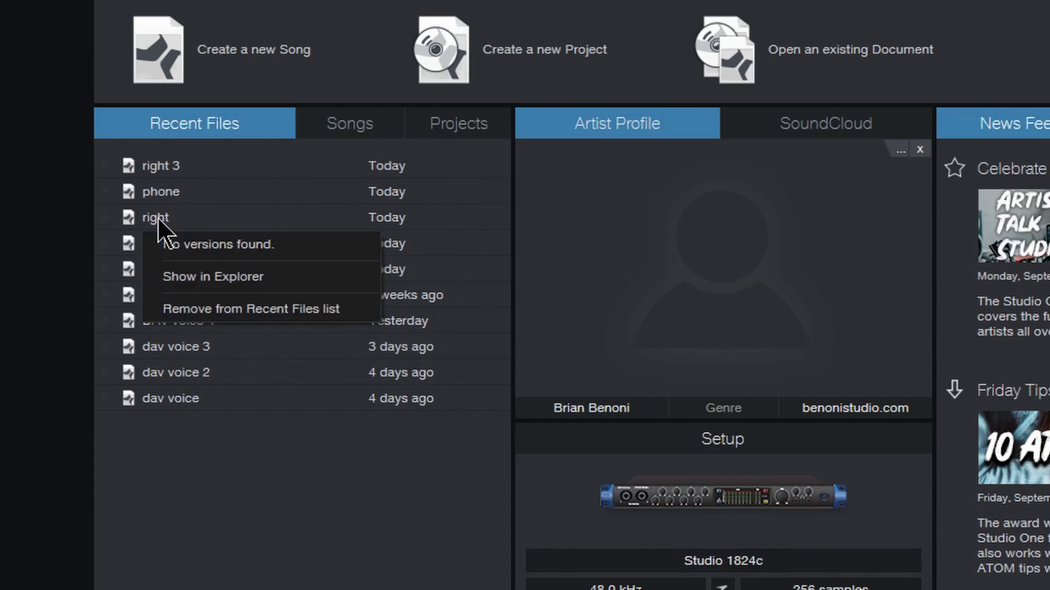
{"action": "mouse_move", "coordinate": [259, 309]}
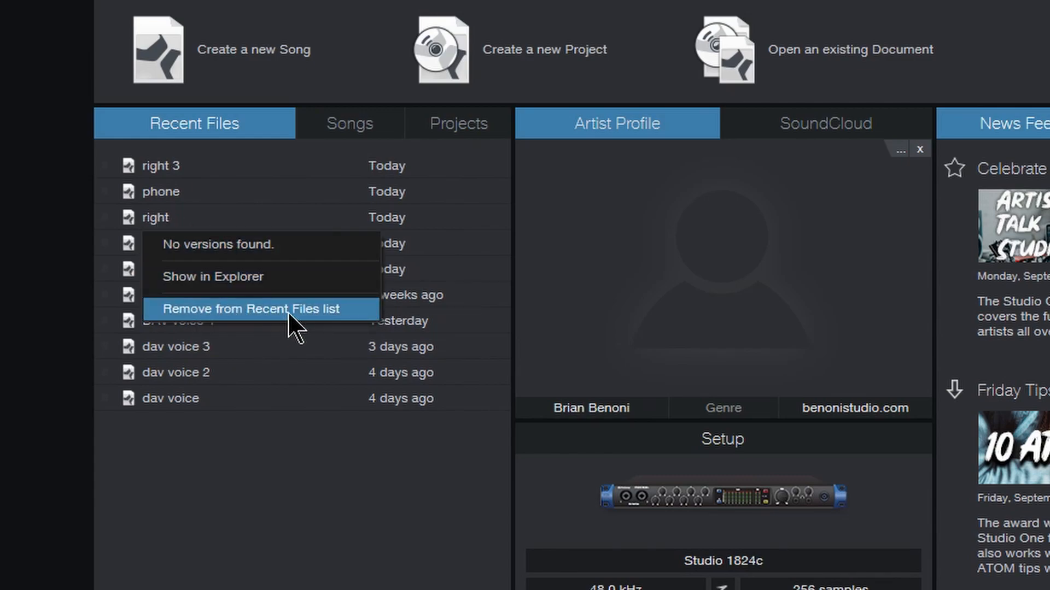
Step: Remove the song 'right' from the Recent Files list, leaving nine songs
{"action": "left_click", "coordinate": [250, 309]}
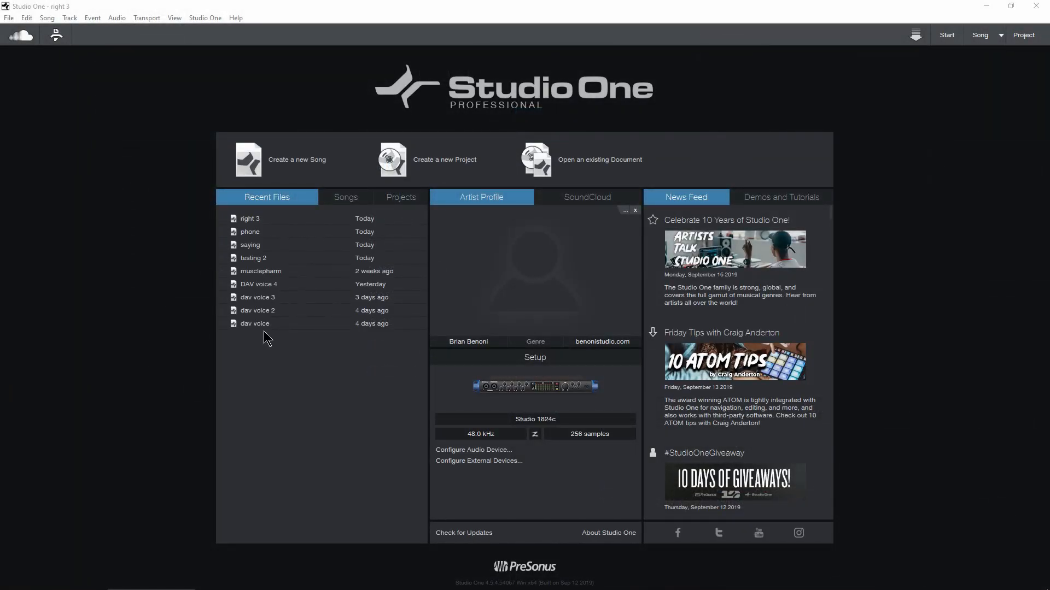
{"action": "right_click", "coordinate": [260, 271]}
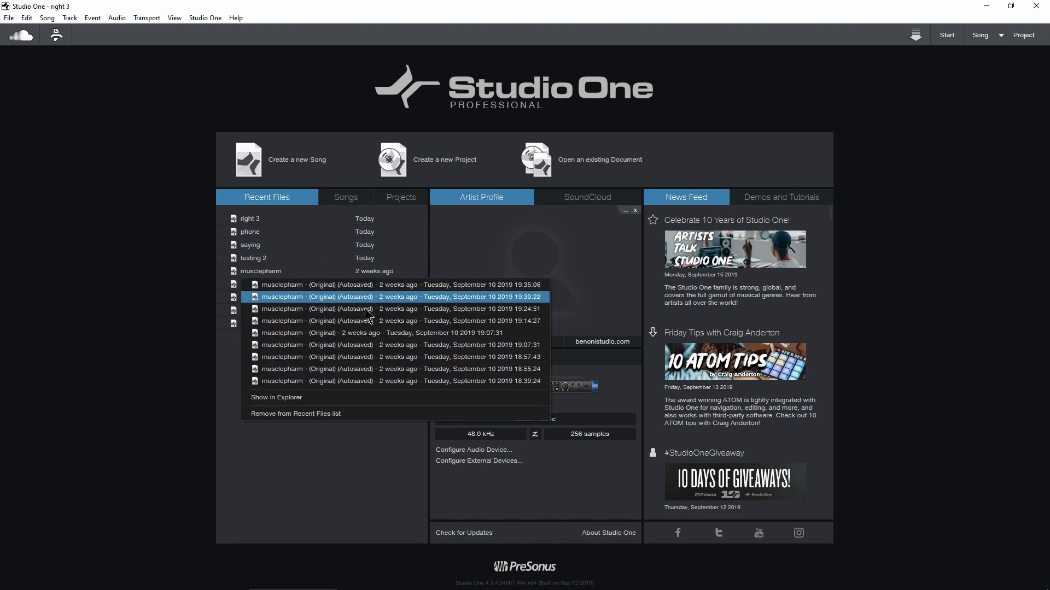
{"action": "left_click", "coordinate": [315, 483]}
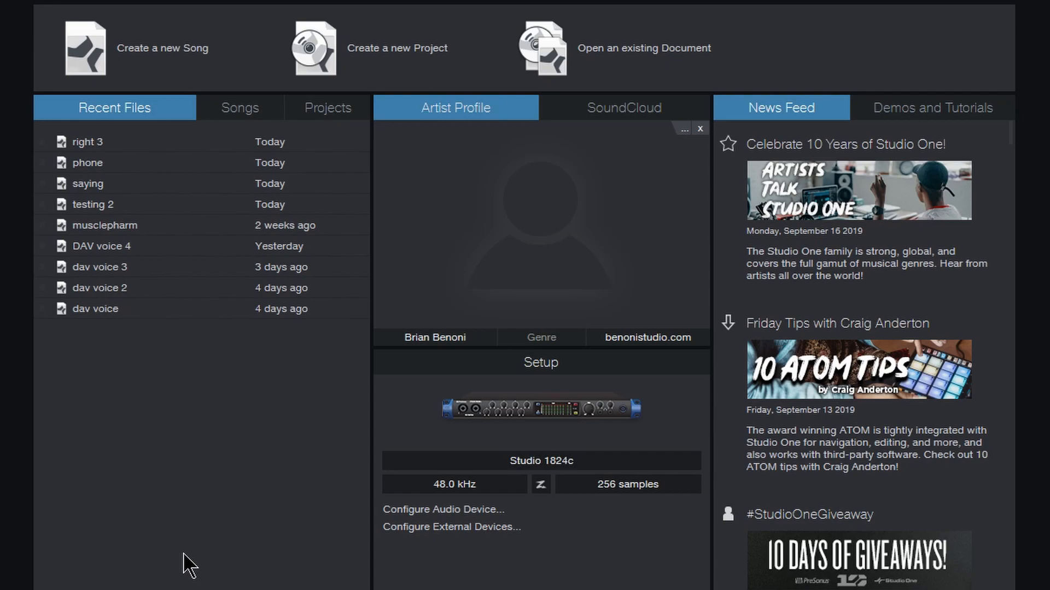
Step: Clear the whole Recent Files list and confirm with Yes
{"action": "right_click", "coordinate": [188, 563]}
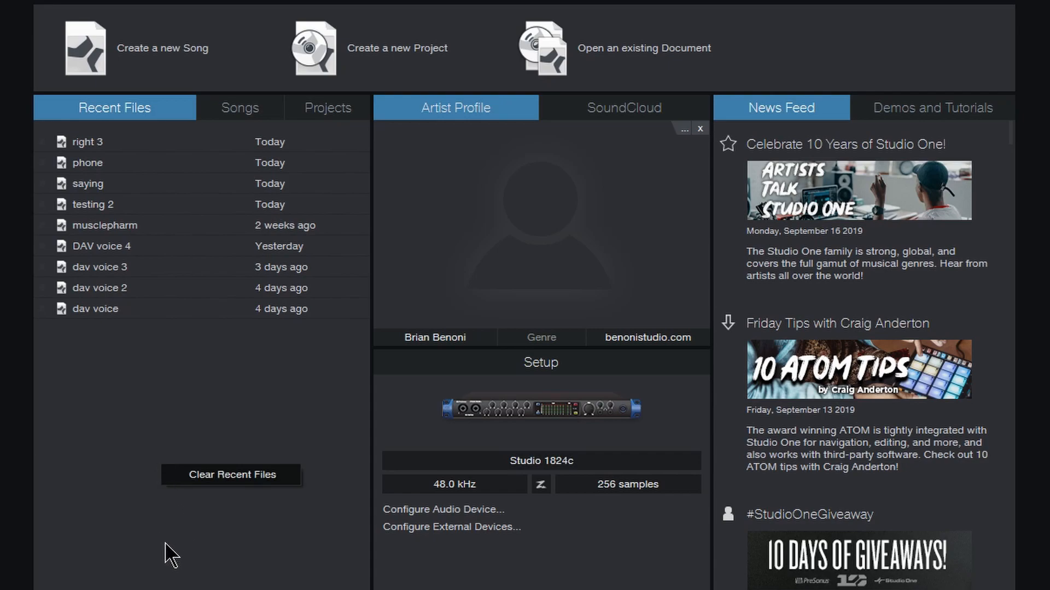
{"action": "mouse_move", "coordinate": [266, 231]}
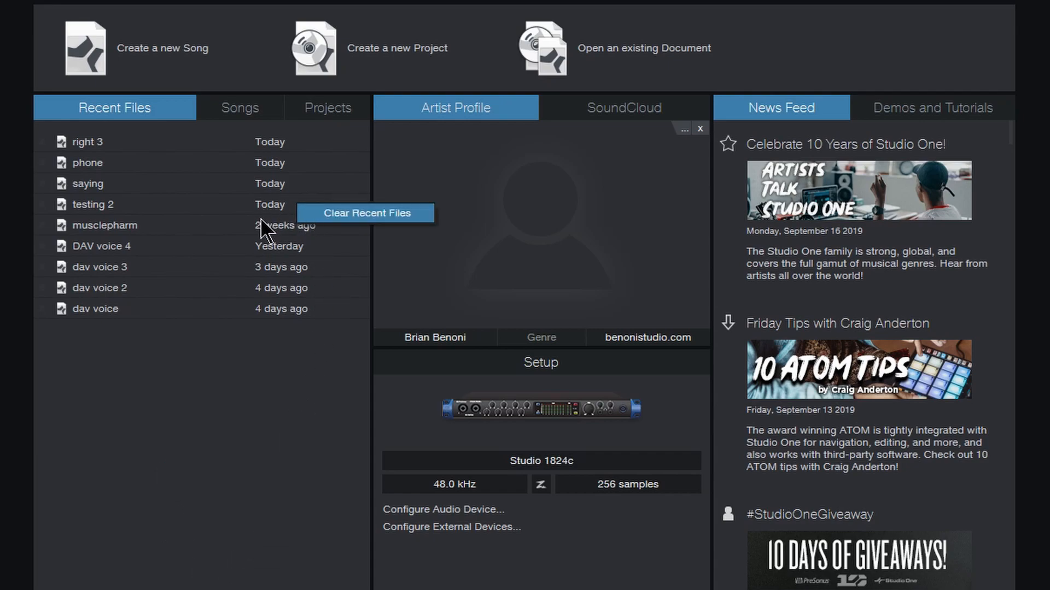
{"action": "left_click", "coordinate": [366, 212]}
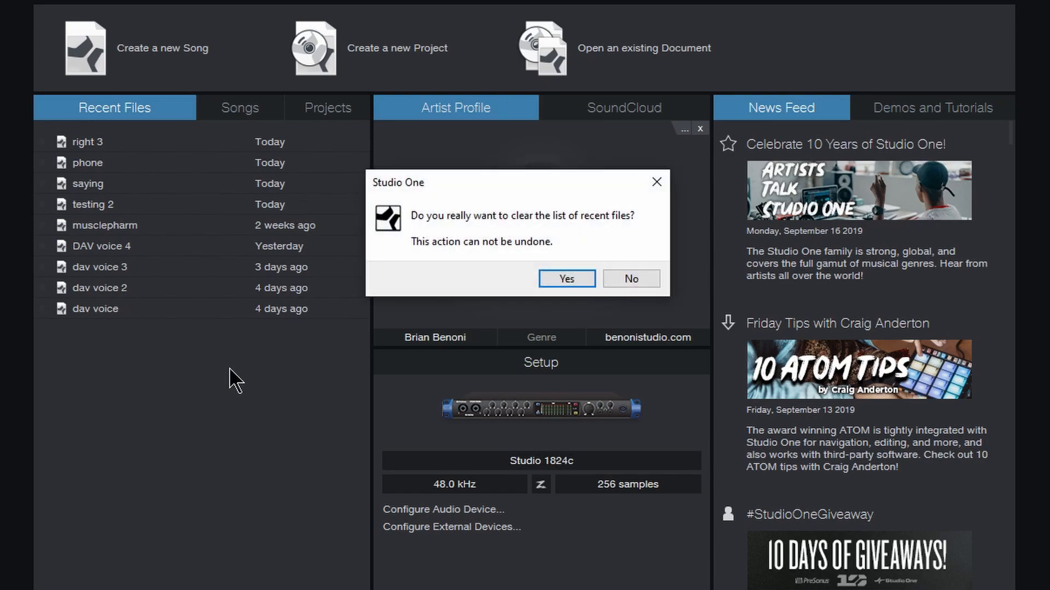
{"action": "left_click", "coordinate": [566, 279]}
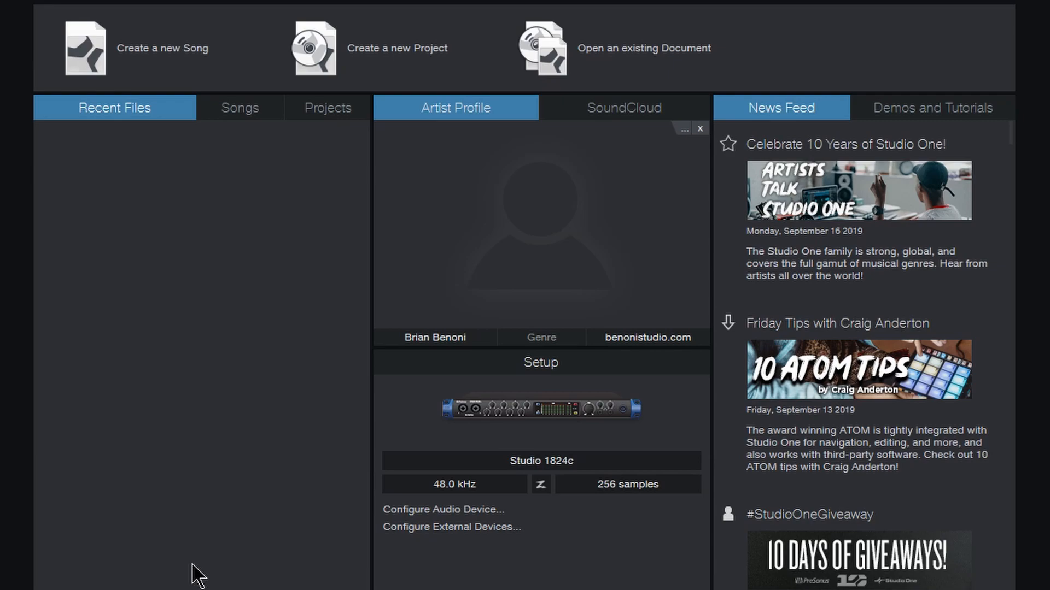
{"action": "mouse_move", "coordinate": [226, 165]}
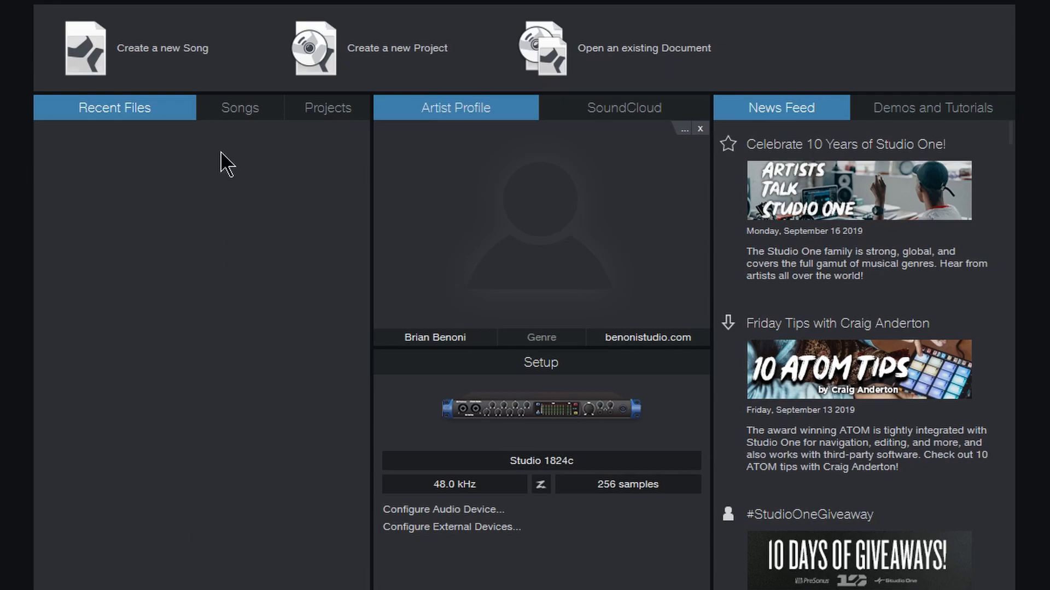
Step: Pin dav voice 2 from the songs list, then clear the unpinned recent files
{"action": "left_click", "coordinate": [239, 107]}
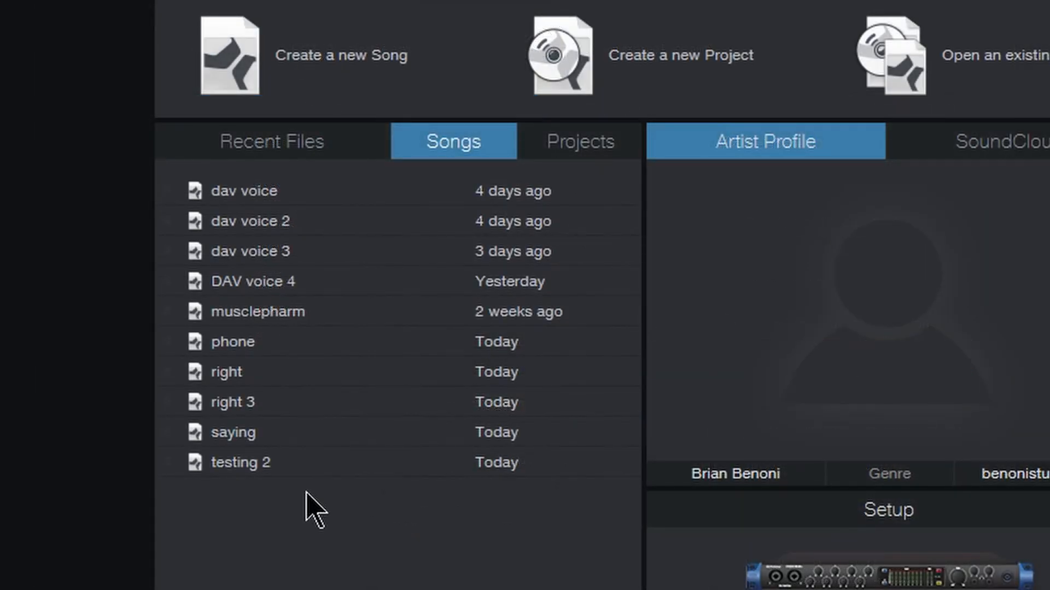
{"action": "mouse_move", "coordinate": [167, 190]}
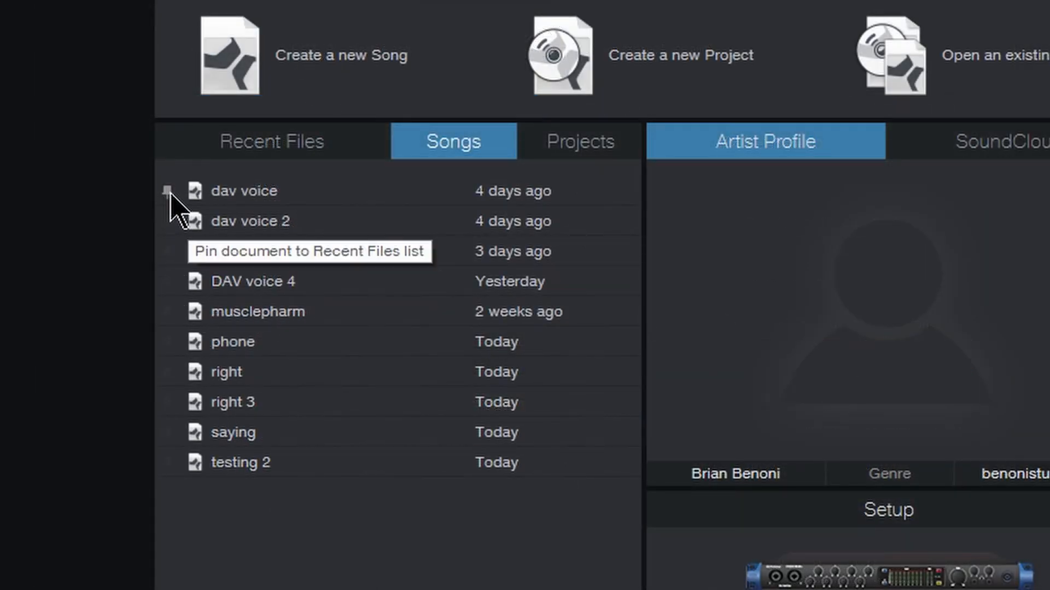
{"action": "left_click", "coordinate": [168, 190]}
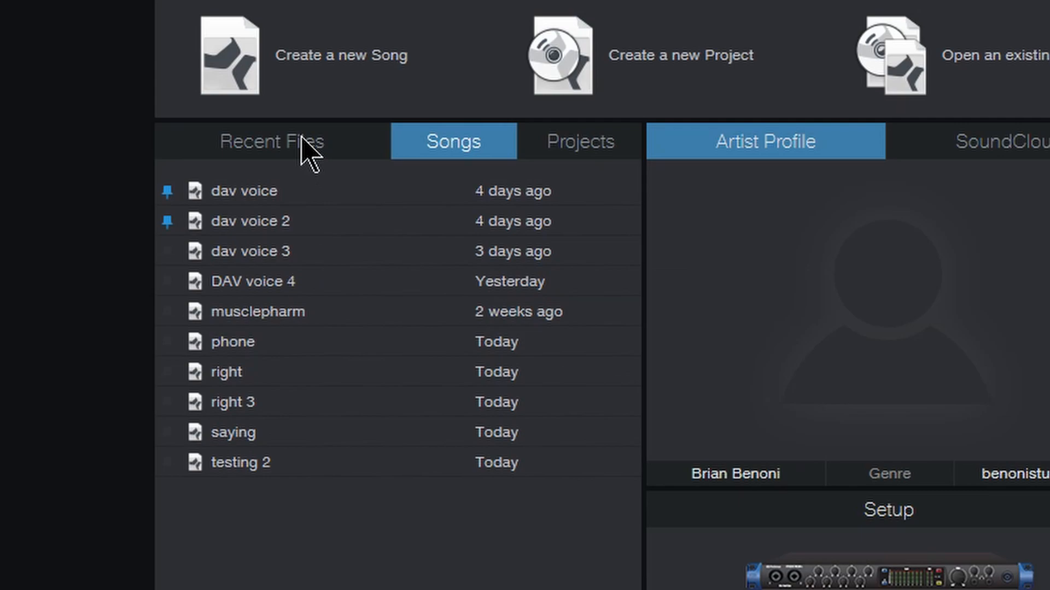
{"action": "left_click", "coordinate": [271, 141]}
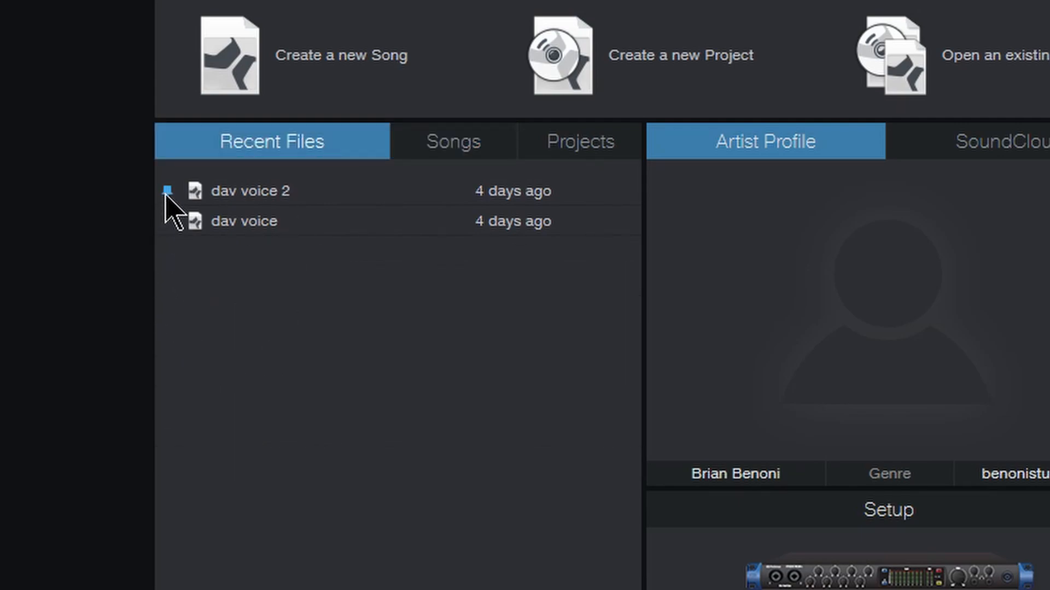
{"action": "mouse_move", "coordinate": [390, 402]}
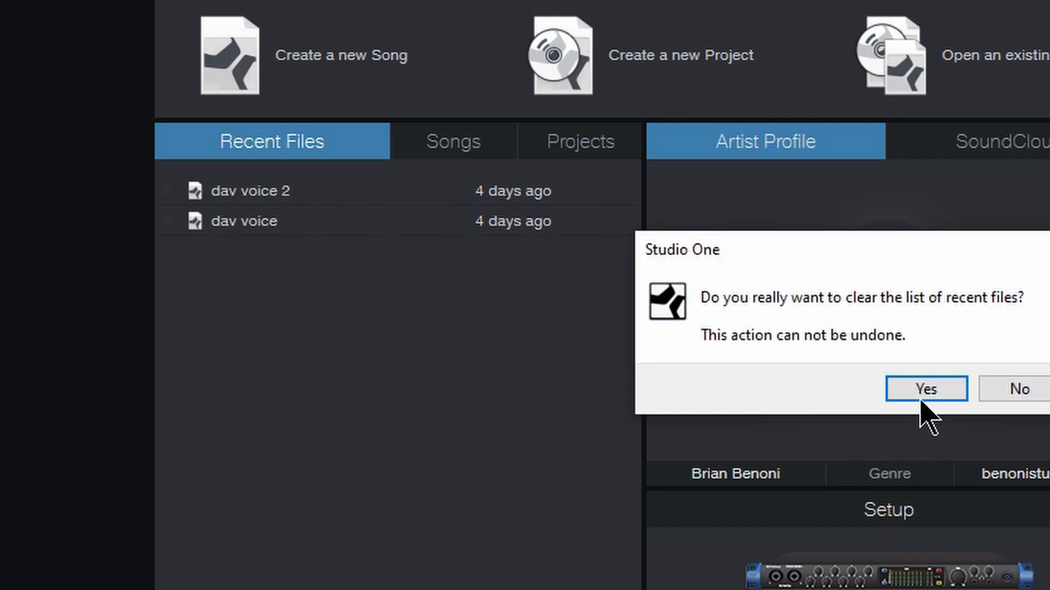
{"action": "left_click", "coordinate": [924, 388]}
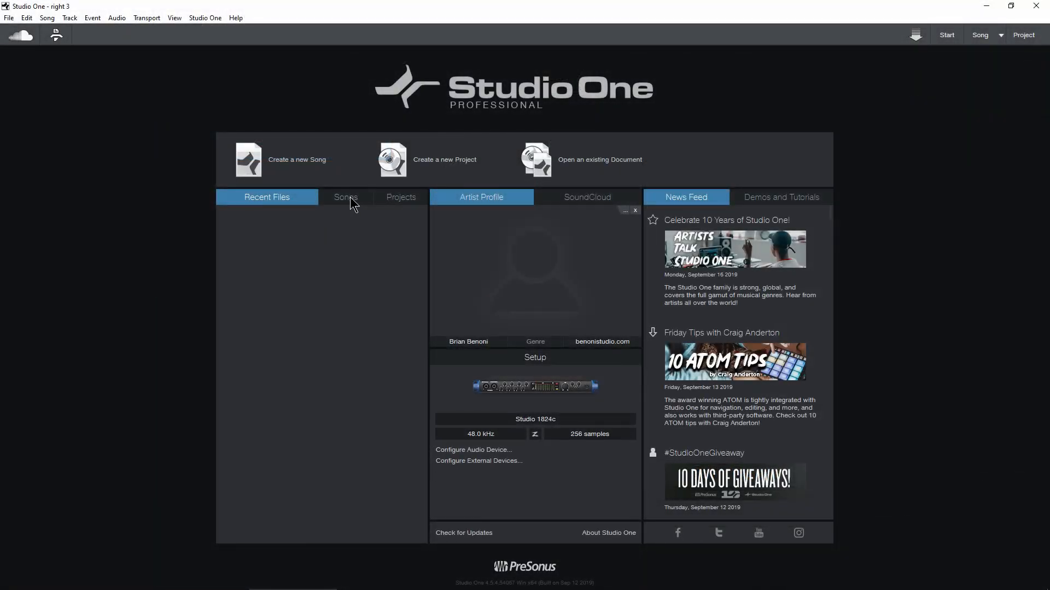
Step: Show the full songs list and open the musclepharm song folder
{"action": "left_click", "coordinate": [345, 197]}
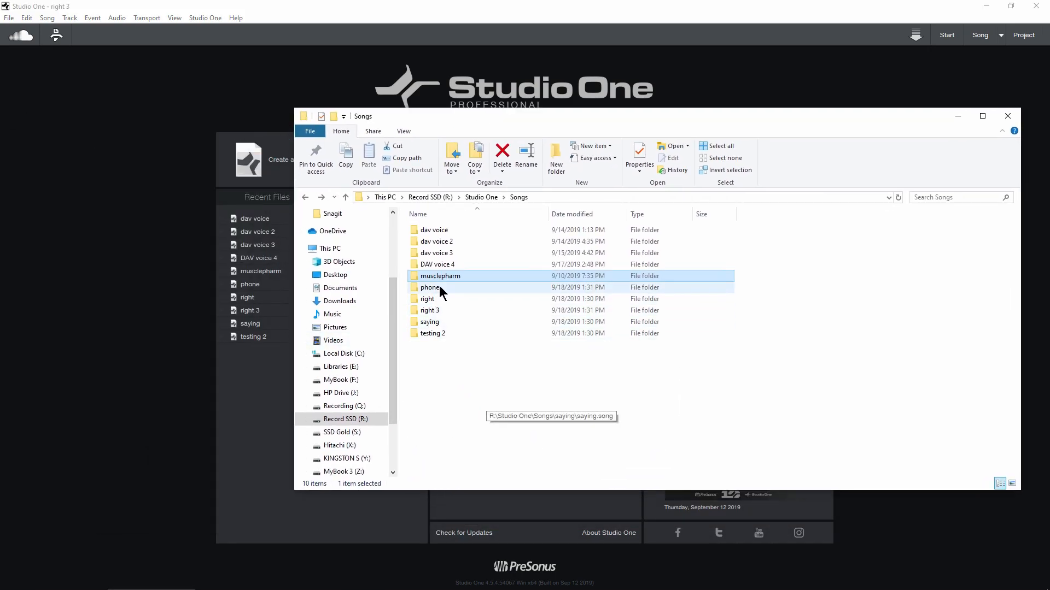
{"action": "double_click", "coordinate": [440, 276]}
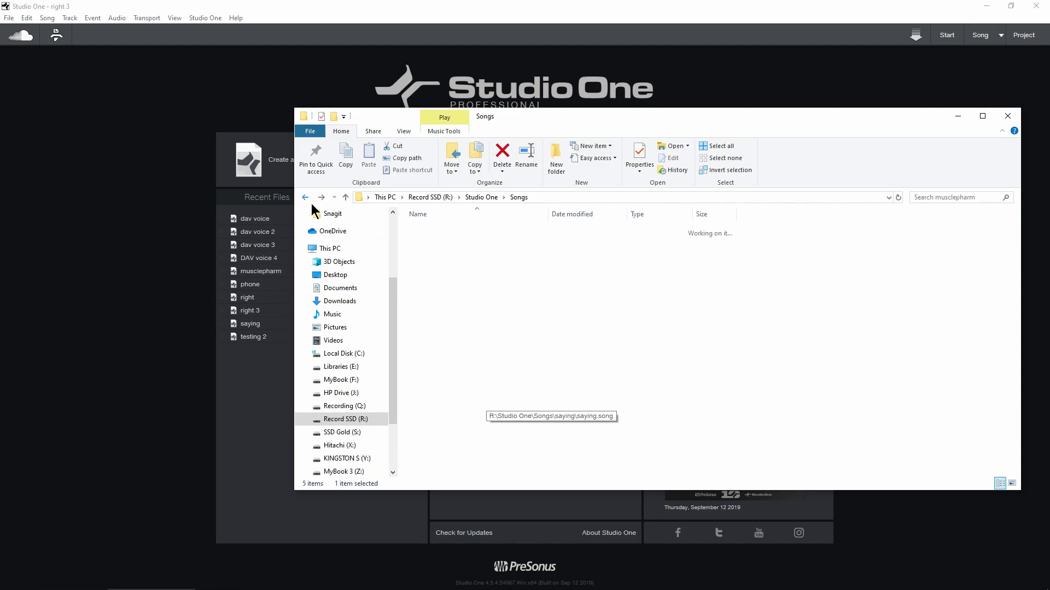
{"action": "left_click", "coordinate": [1006, 116]}
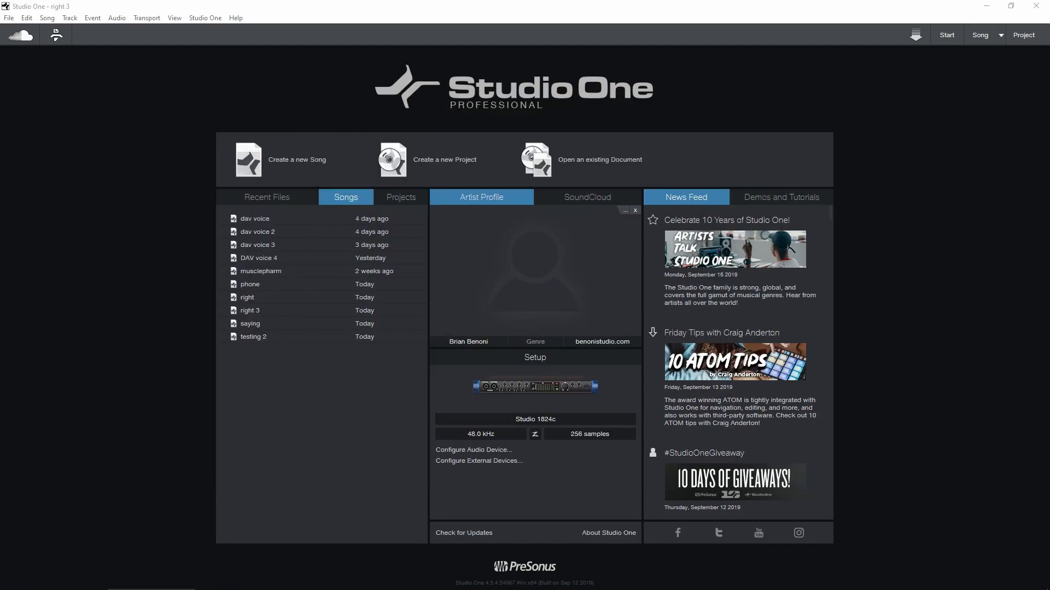
{"action": "mouse_move", "coordinate": [328, 439]}
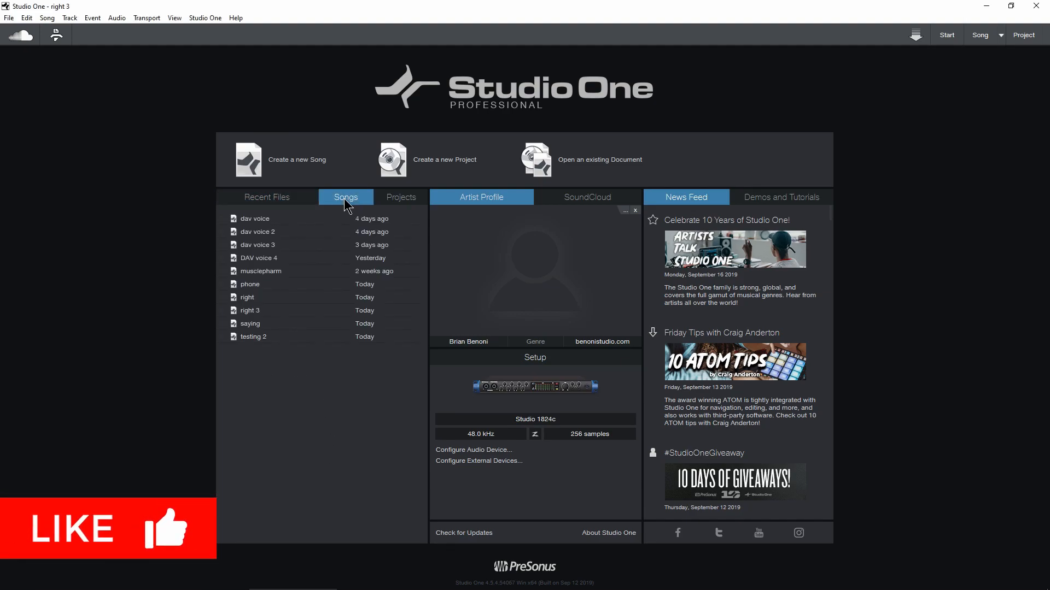
Step: Verify Recent Files shows only the pinned dav voice 2 and dav voice
{"action": "left_click", "coordinate": [265, 197]}
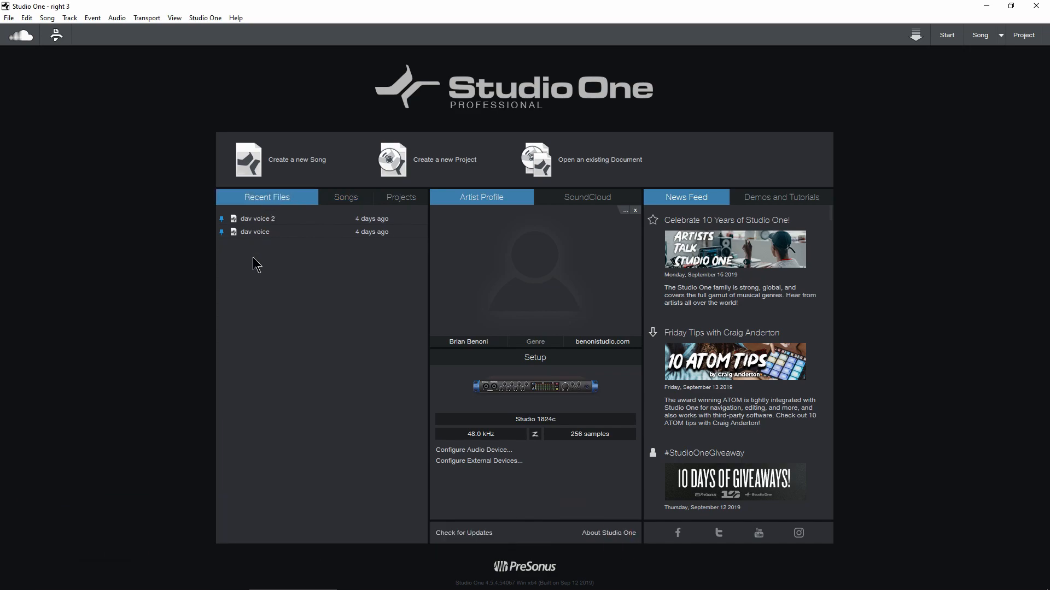